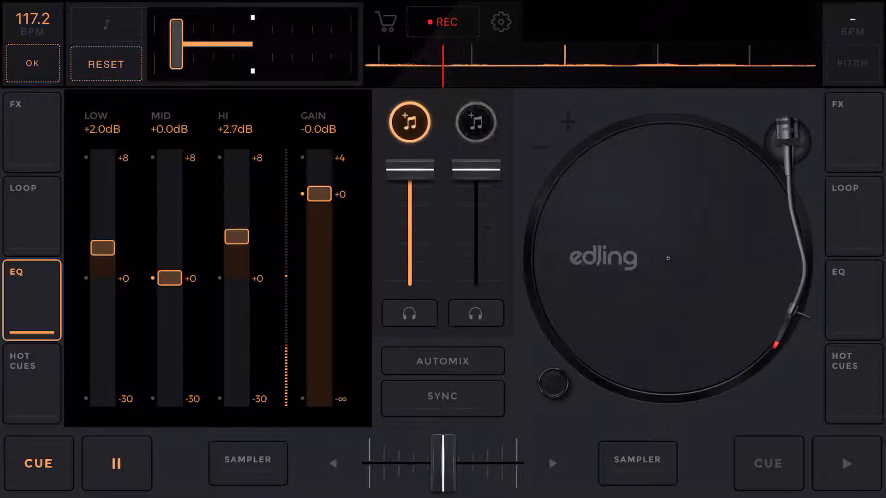
Step: Raise deck A's HI EQ slider from +2.7 dB to +3.0 dB
{"action": "left_click_drag", "start_coordinate": [236, 236], "coordinate": [236, 231]}
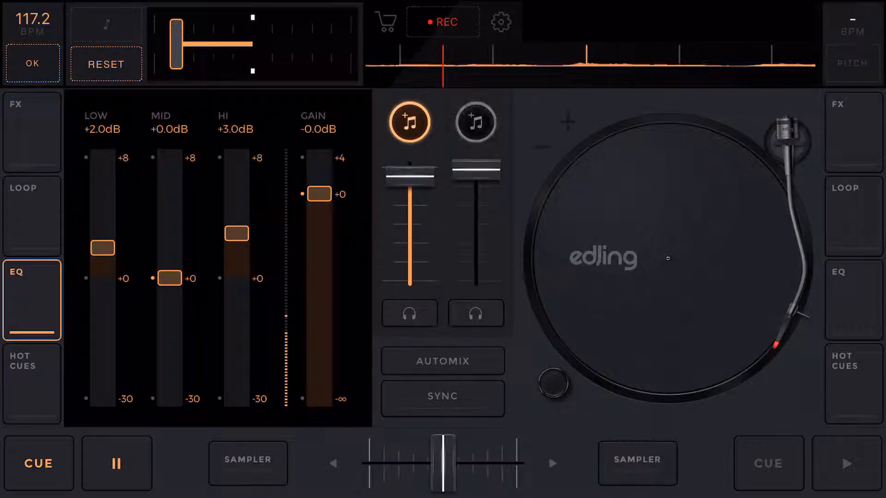
Step: Visit deck A's loop and sampler panels, then land on the FX panel with Double Beat and Echo
{"action": "left_click", "coordinate": [31, 205]}
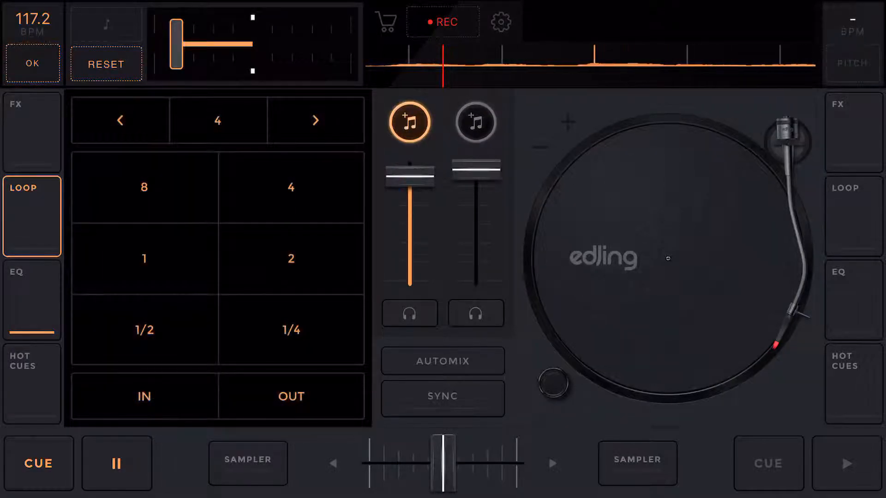
{"action": "left_click", "coordinate": [247, 463]}
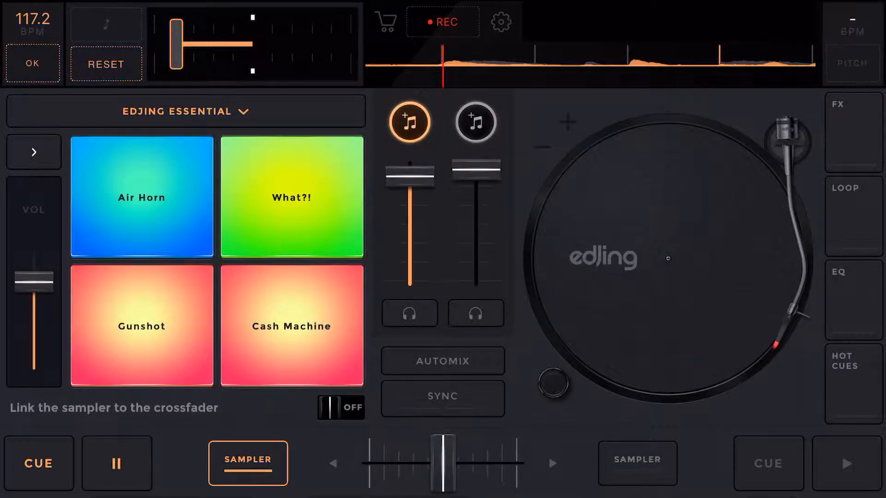
{"action": "left_click", "coordinate": [31, 215]}
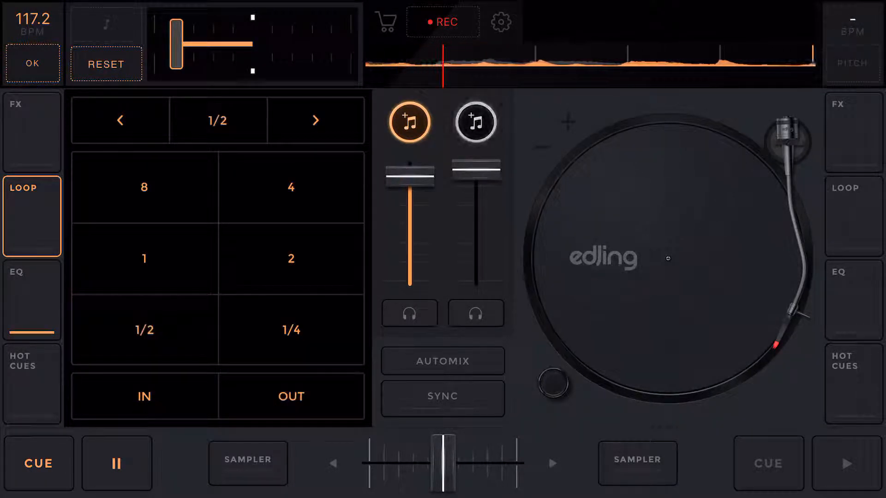
{"action": "left_click", "coordinate": [144, 258]}
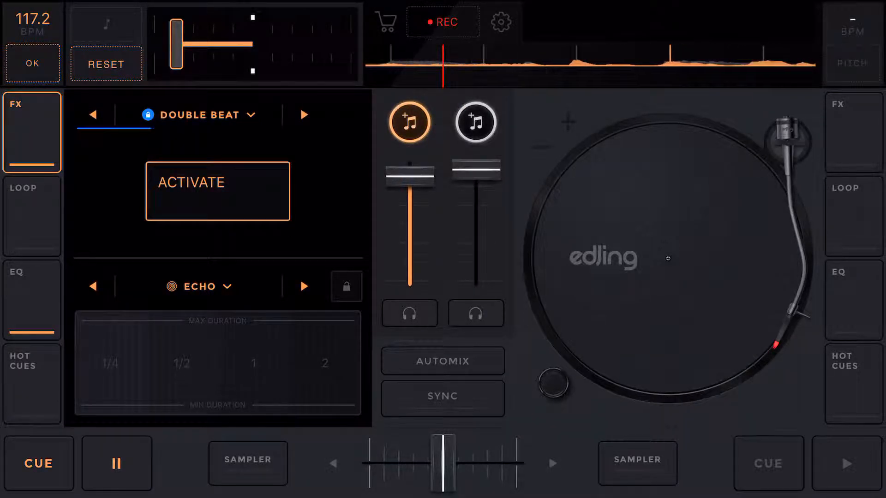
Step: Change deck A's second effect from Echo to Filter and turn it on, then return to Loop
{"action": "left_click", "coordinate": [217, 190]}
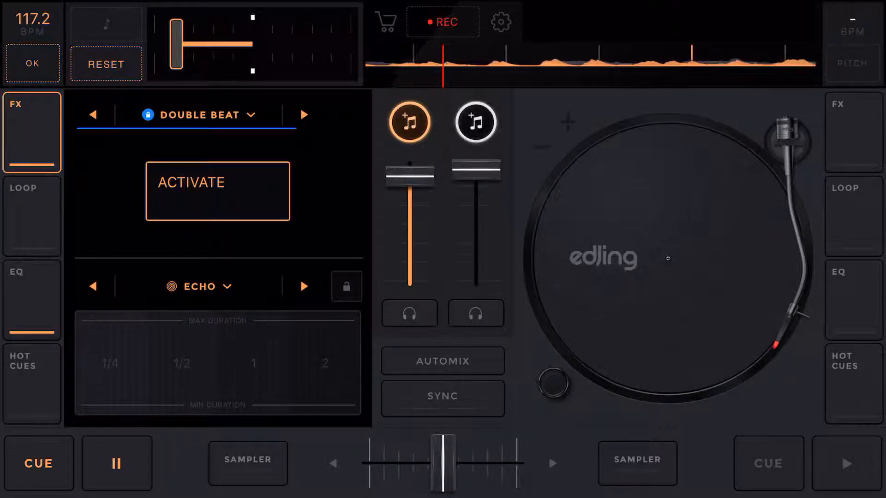
{"action": "left_click", "coordinate": [304, 286]}
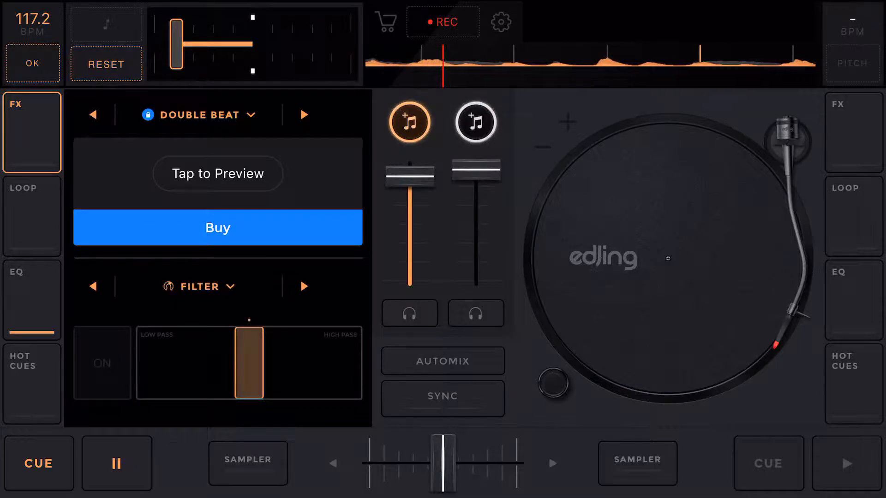
{"action": "left_click", "coordinate": [101, 363]}
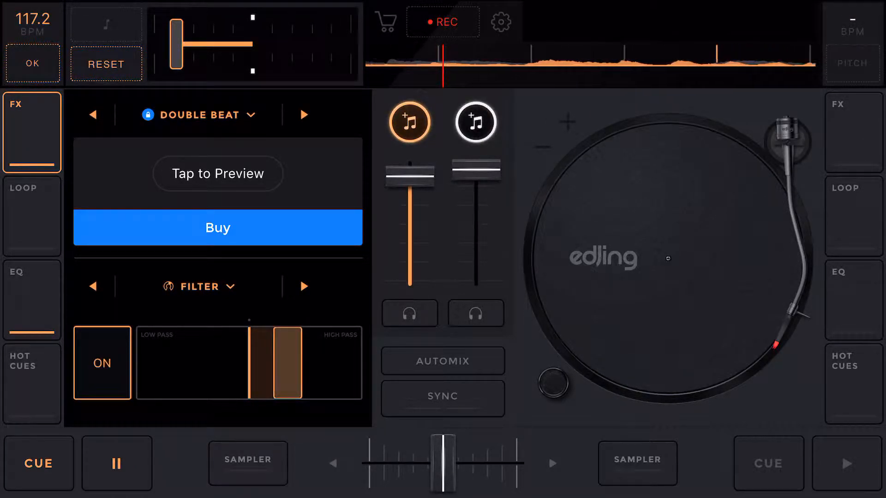
{"action": "left_click", "coordinate": [32, 216]}
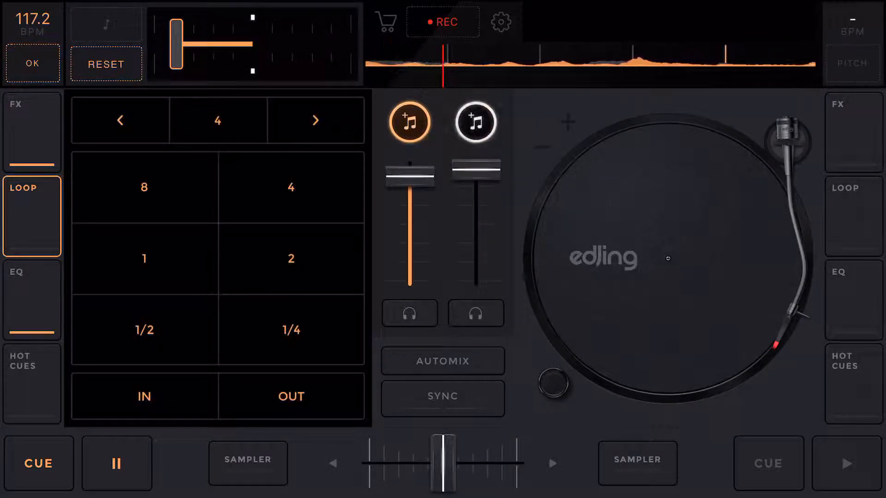
Step: Run a 1-beat loop on deck A, release it, and go back to FX
{"action": "left_click", "coordinate": [120, 120]}
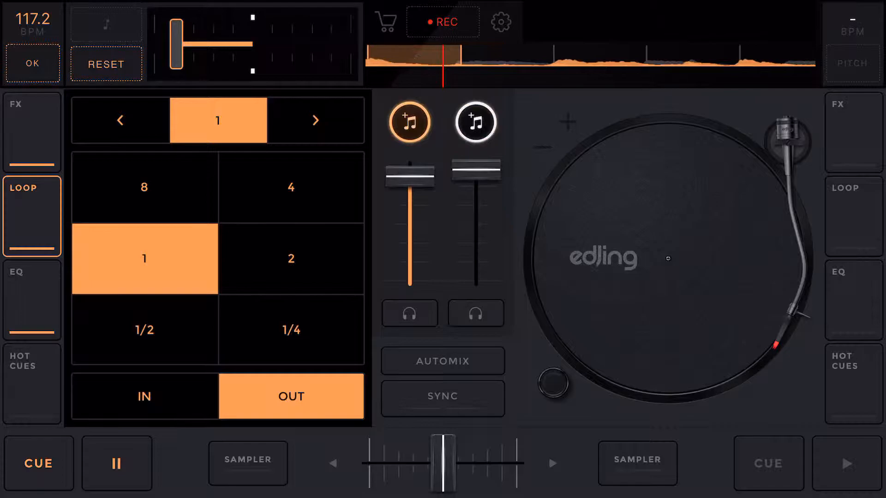
{"action": "left_click", "coordinate": [291, 396]}
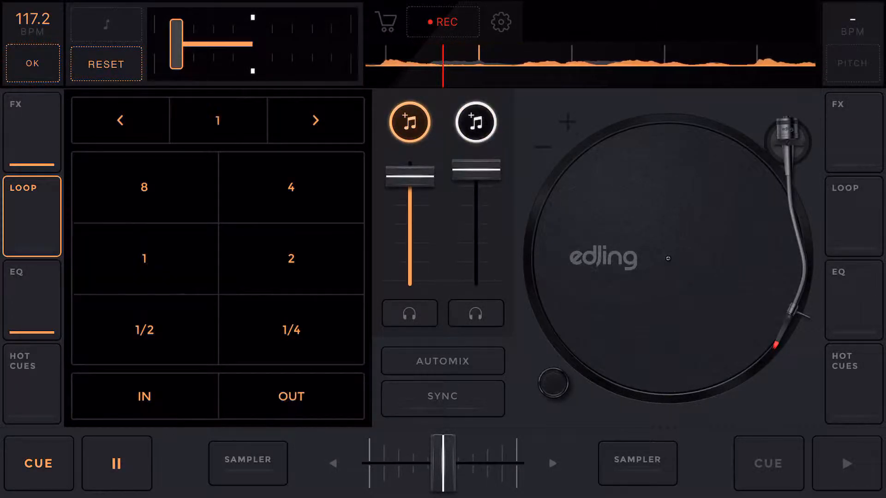
{"action": "left_click", "coordinate": [32, 119]}
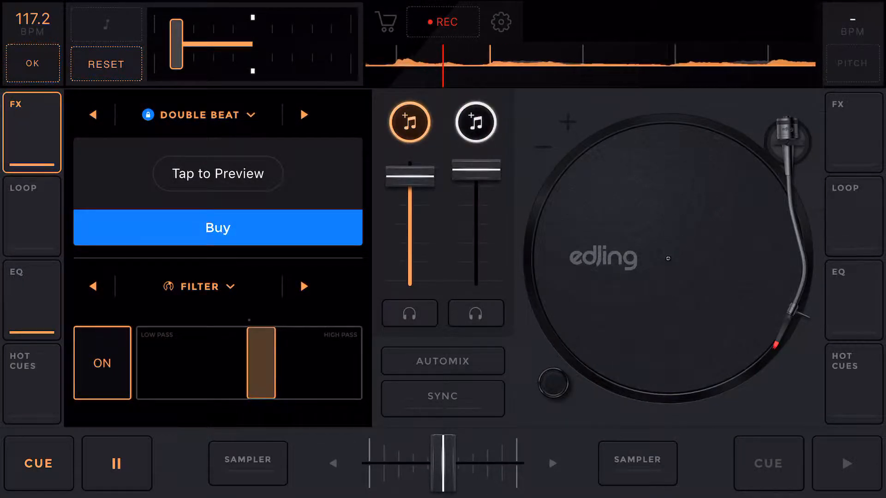
Step: Cycle deck A's first effect through Roll, Echo and Band Pass, then close FX to show both turntables
{"action": "left_click", "coordinate": [24, 203]}
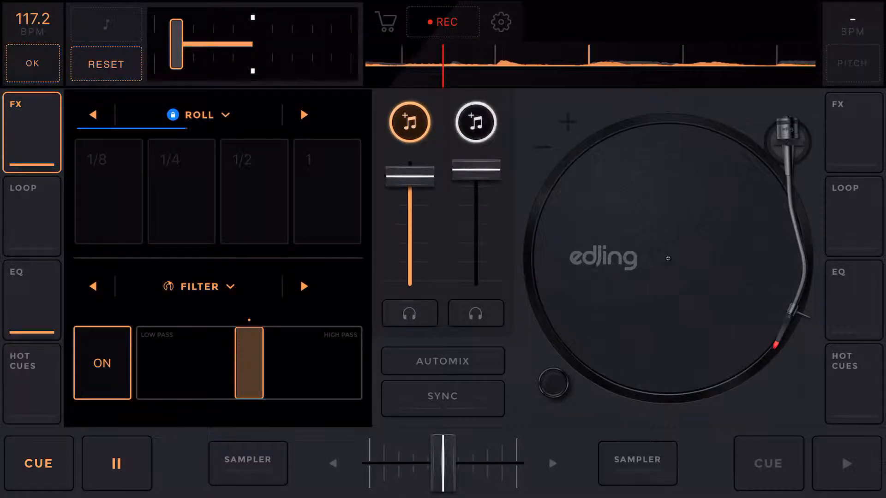
{"action": "left_click", "coordinate": [181, 191]}
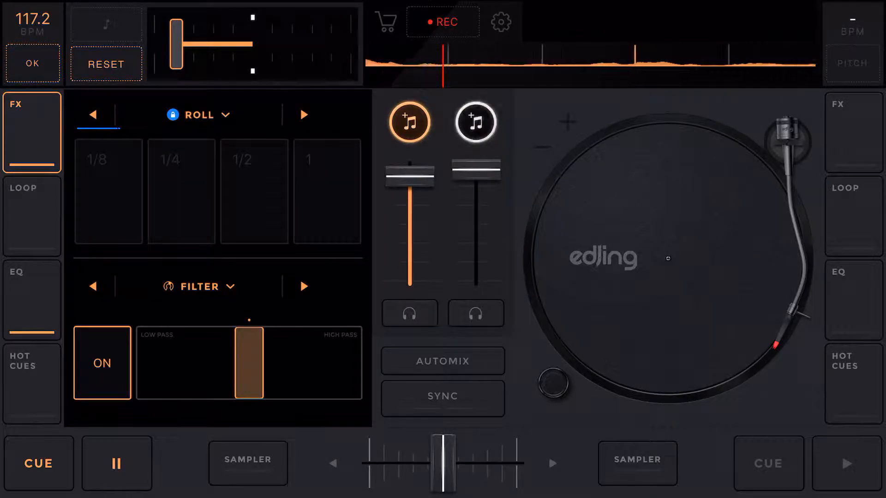
{"action": "left_click", "coordinate": [181, 191]}
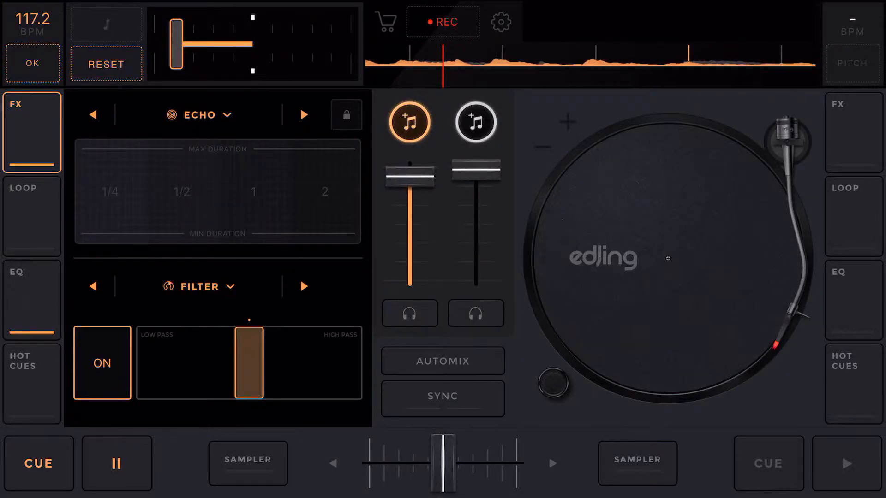
{"action": "left_click", "coordinate": [304, 115]}
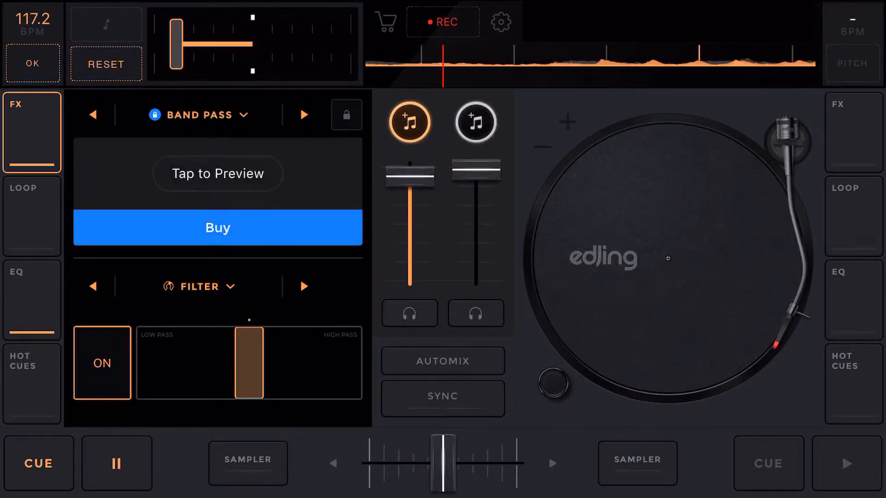
{"action": "left_click", "coordinate": [304, 115]}
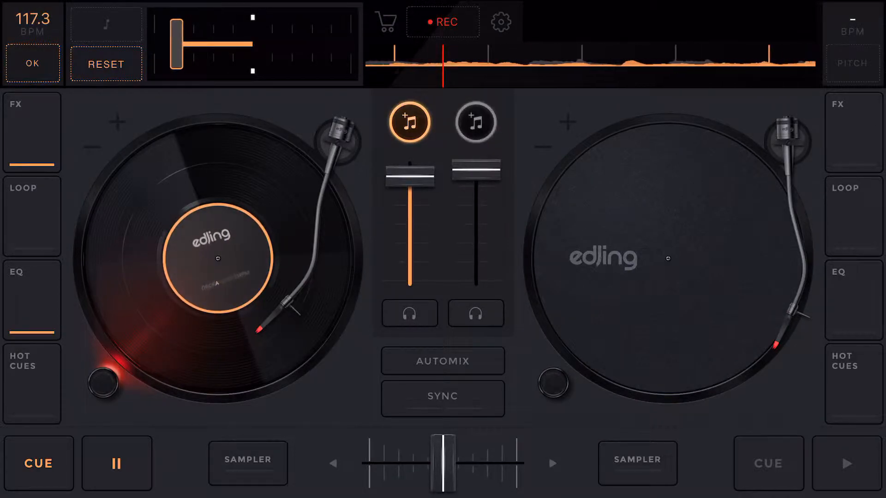
Step: Show deck A's Edjing Essential sampler pads while the track plays at 113.7 BPM
{"action": "left_click", "coordinate": [247, 464]}
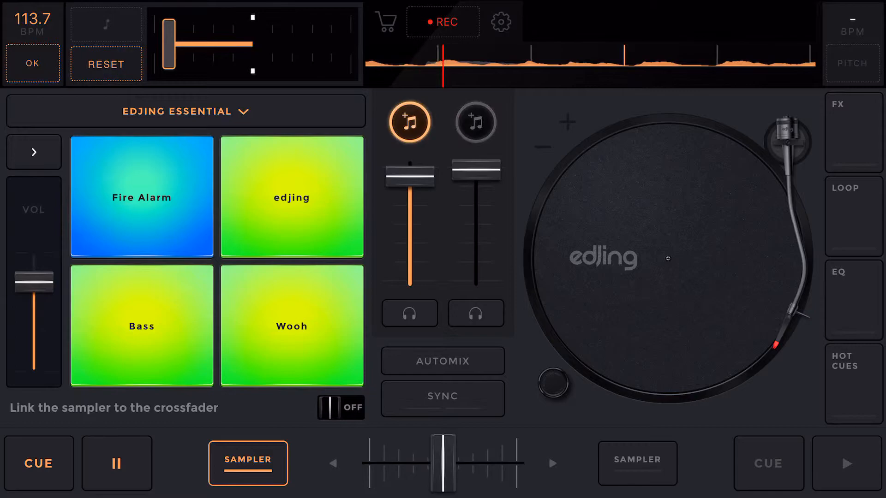
Step: Fire the Wooh sample, glance at EQ, then run and end a 1-beat loop
{"action": "left_click", "coordinate": [291, 327]}
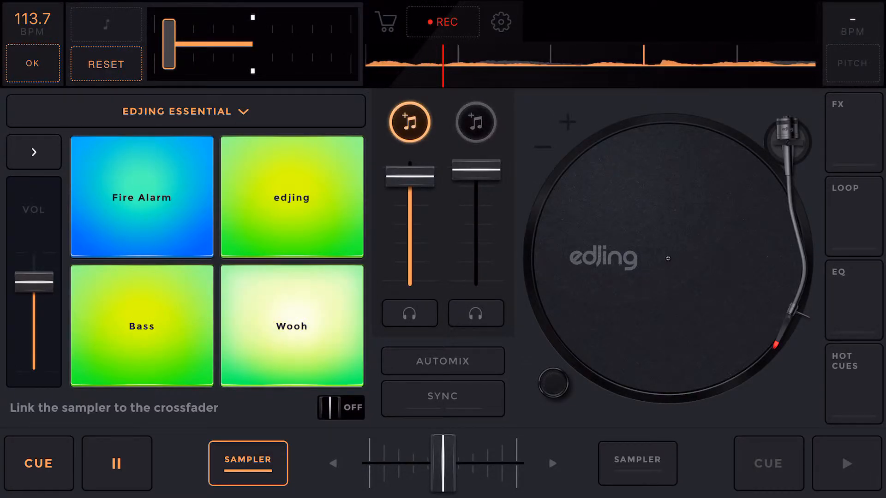
{"action": "left_click", "coordinate": [31, 300]}
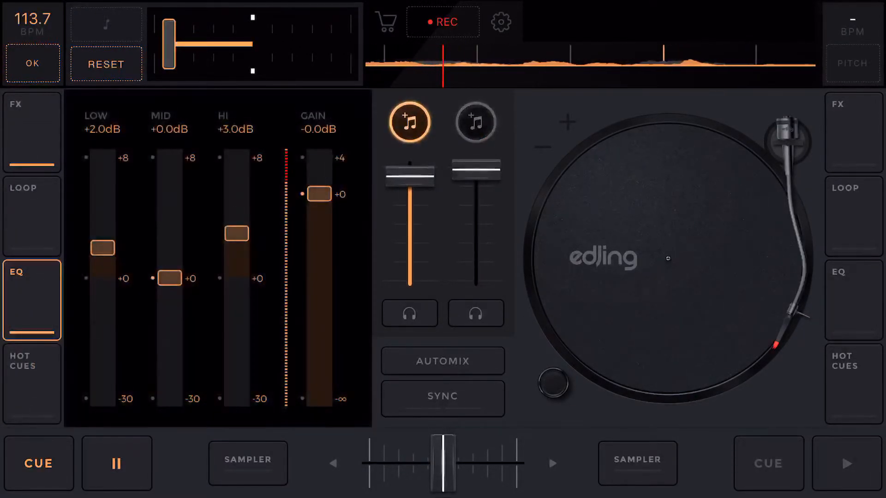
{"action": "left_click", "coordinate": [31, 216]}
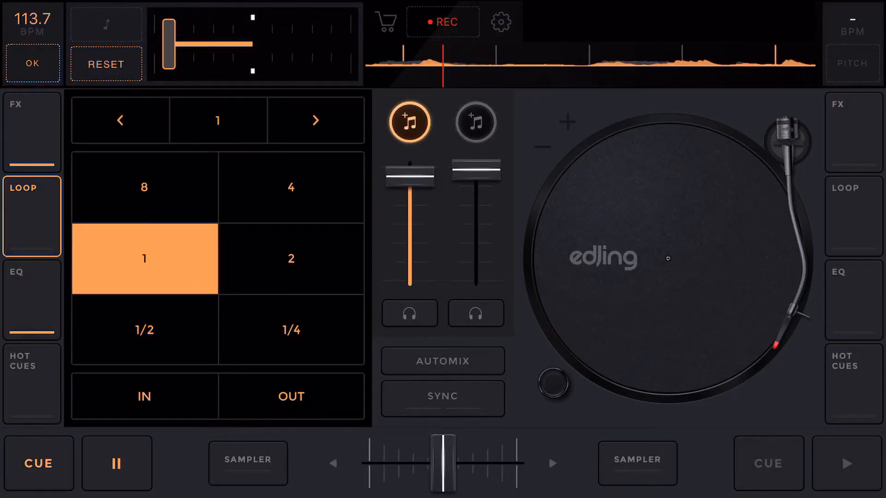
{"action": "left_click", "coordinate": [291, 396]}
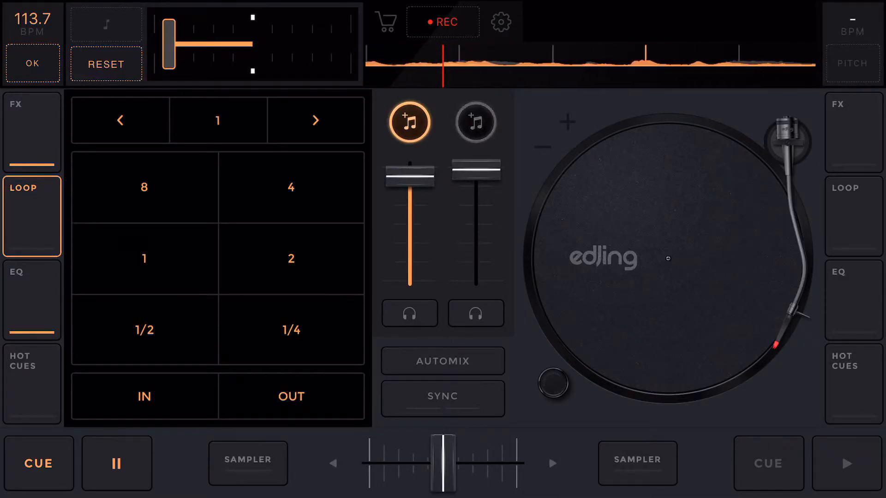
Step: Switch to the Air Horn sampler page and fire the What?! sample twice
{"action": "left_click", "coordinate": [247, 462]}
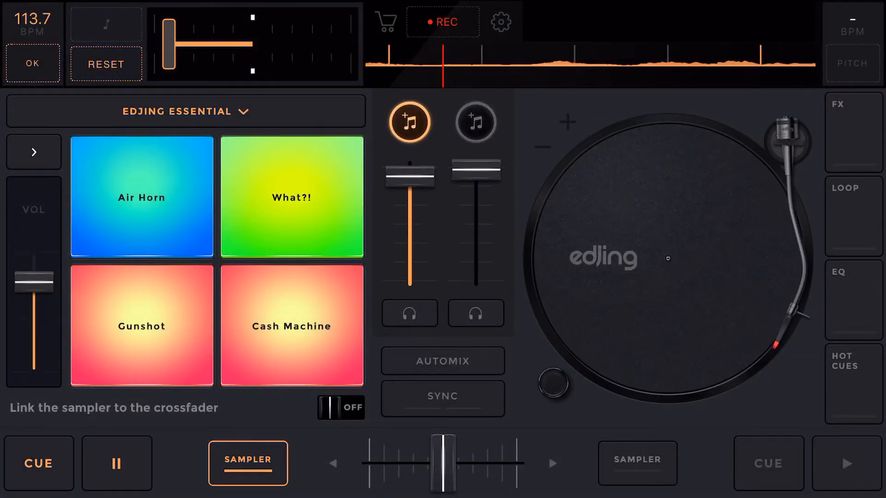
{"action": "left_click", "coordinate": [291, 198]}
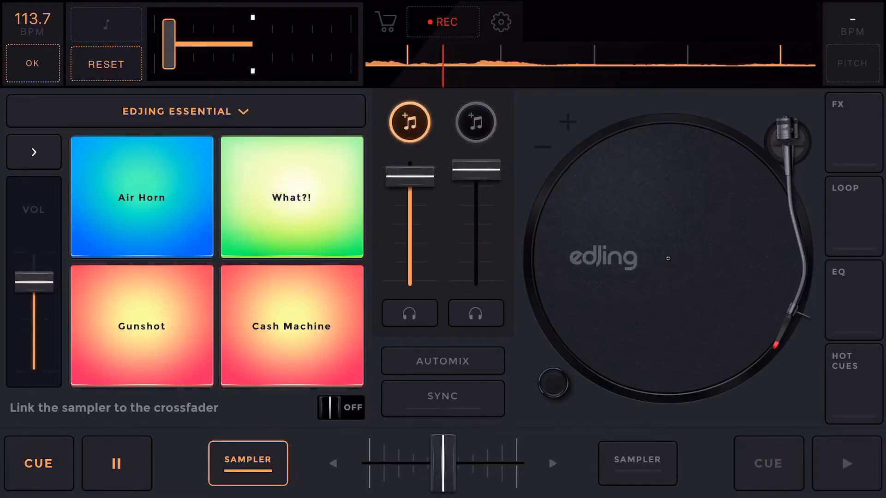
{"action": "left_click", "coordinate": [291, 198]}
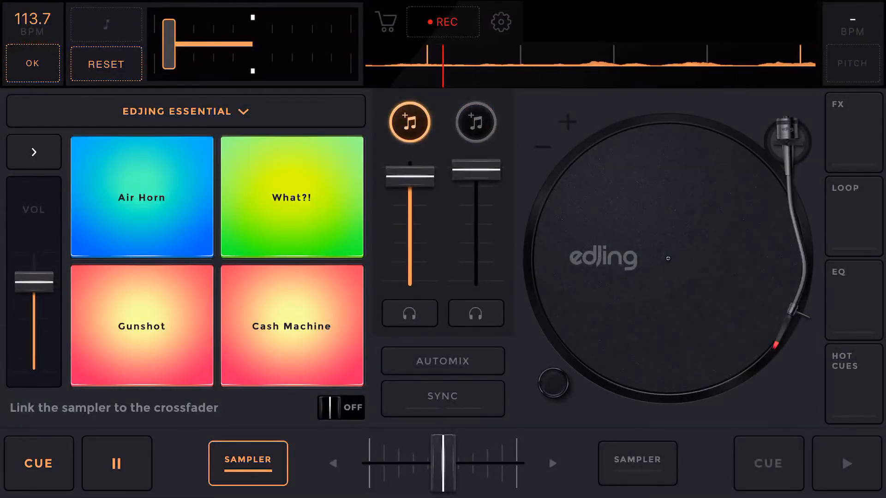